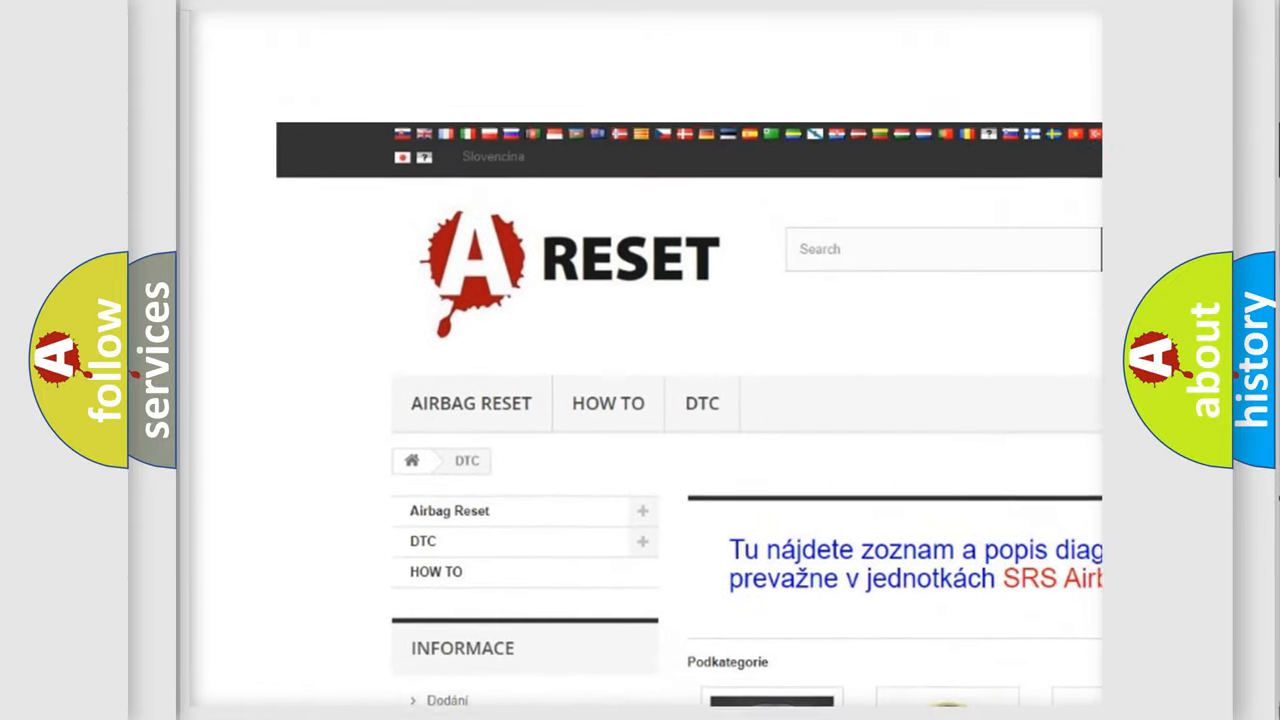
Step: Scroll down the Ford DTC code list past subcategories such as B0001:11
{"action": "scroll", "scroll_direction": "down", "scroll_amount": 3}
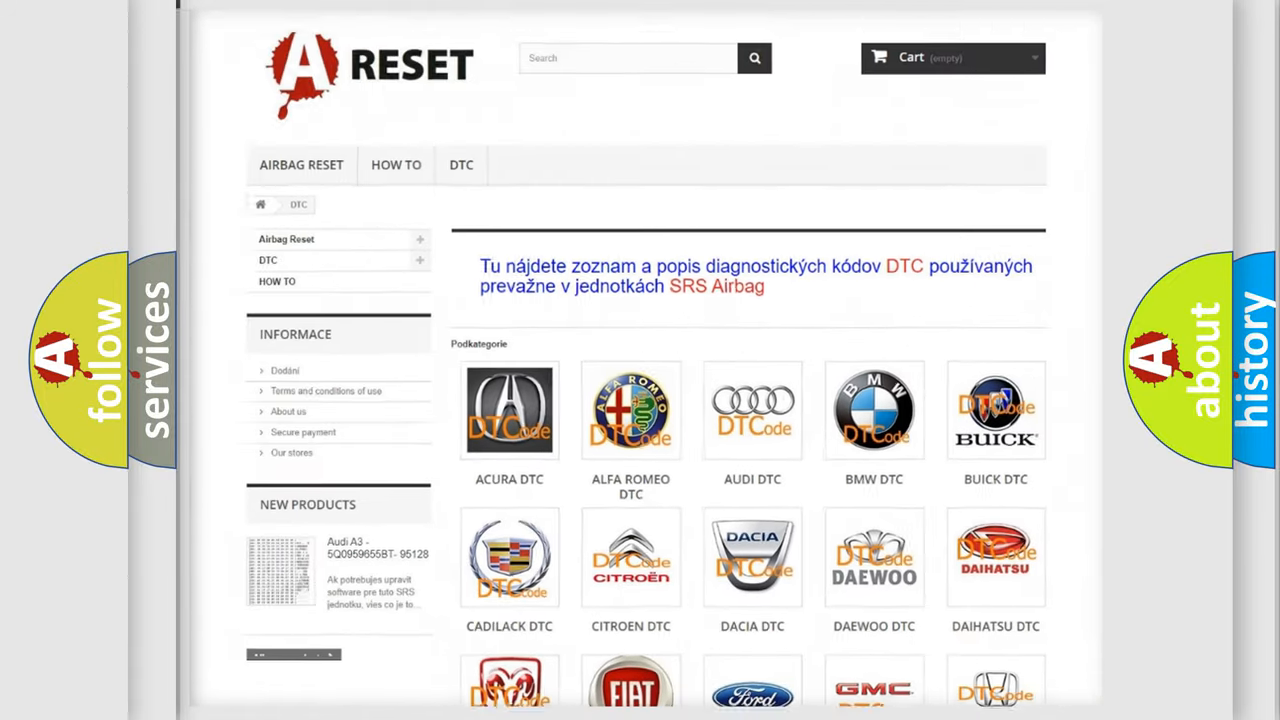
{"action": "scroll", "scroll_direction": "down", "scroll_amount": 3}
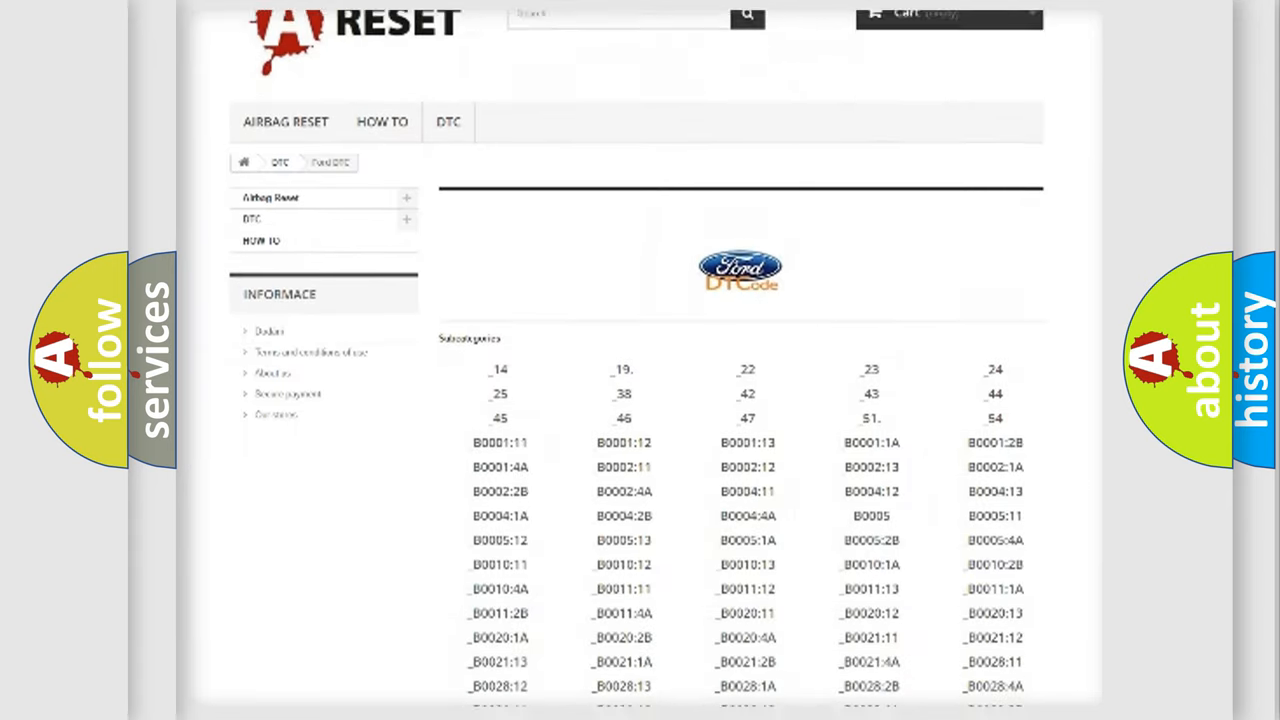
{"action": "scroll", "scroll_direction": "down", "scroll_amount": 3}
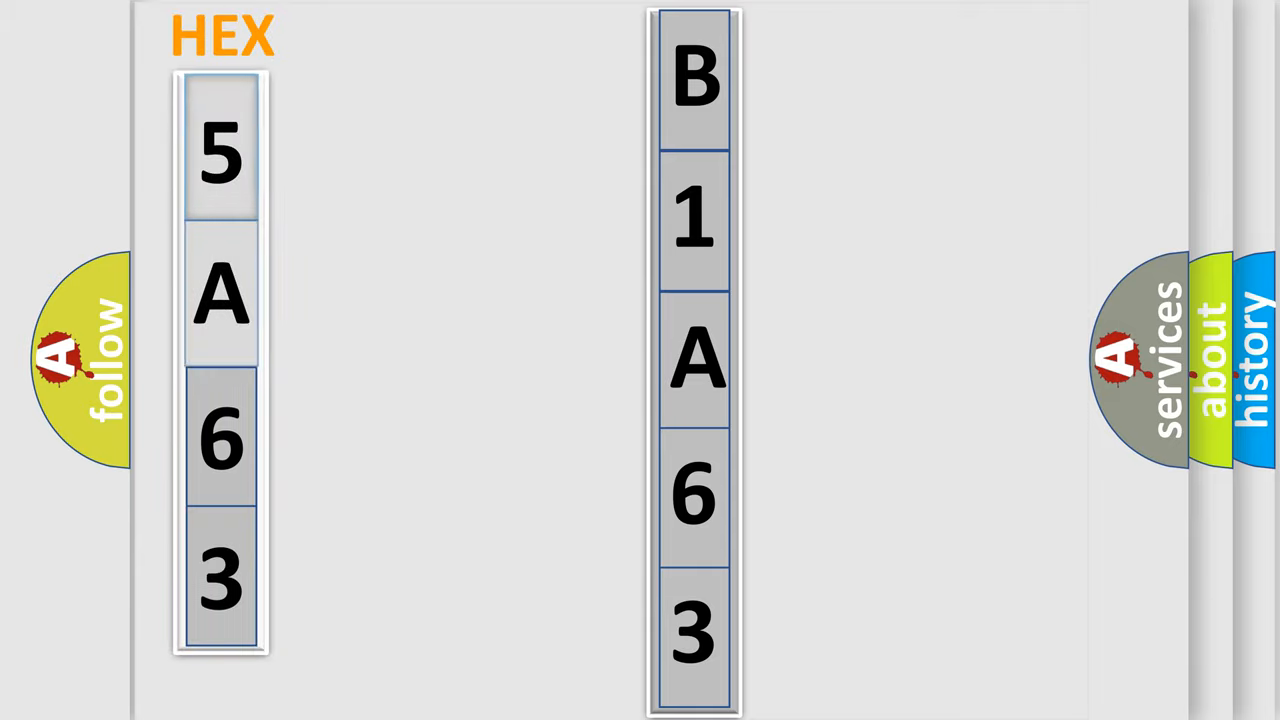
Step: Advance to the slide pairing hex digits 5 A 6 3 with code B1A63
{"action": "left_click", "coordinate": [220, 155]}
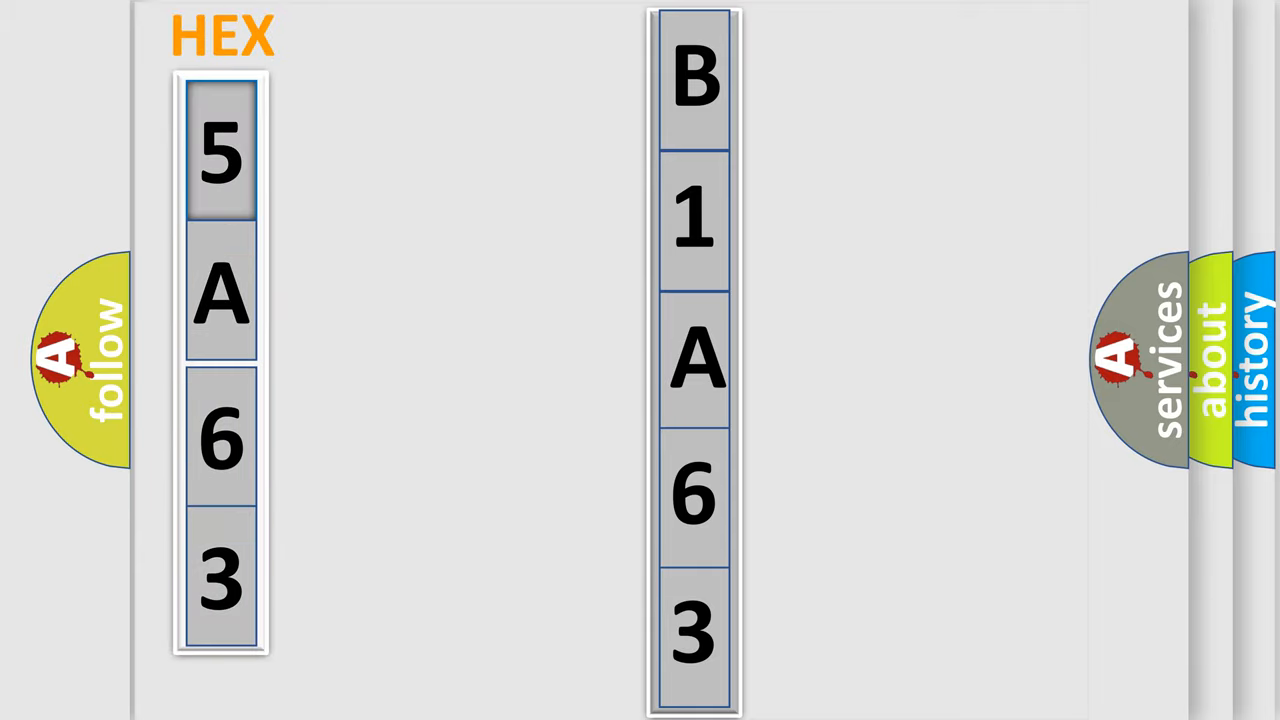